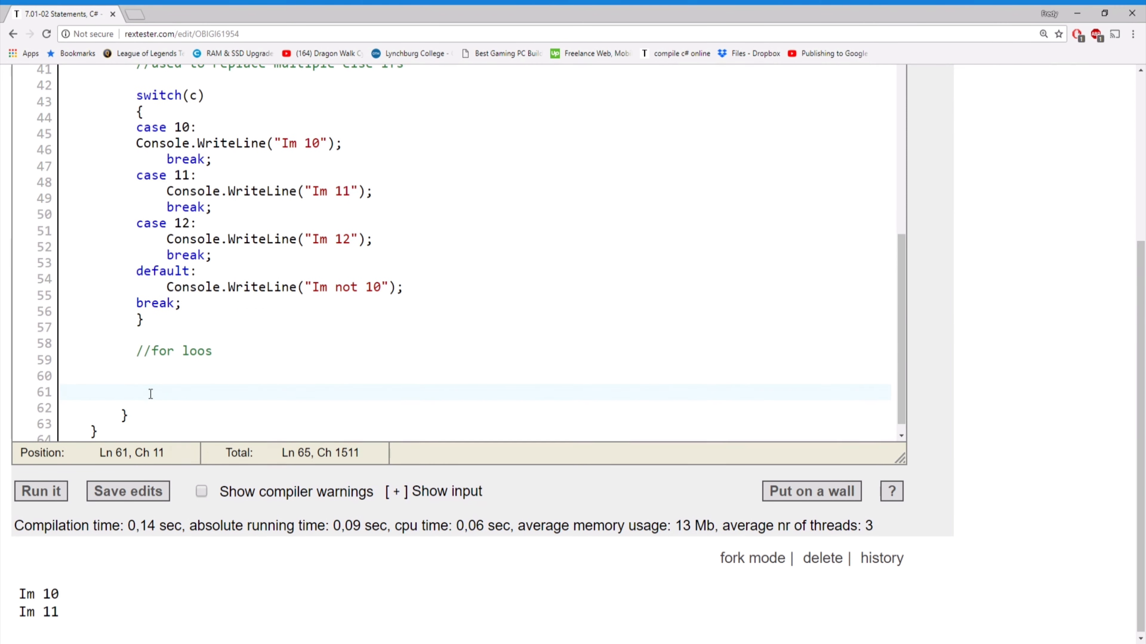
Step: Write the loop header for (int i = 0; i < 10; i++) under the comment
{"action": "type", "text": "for"}
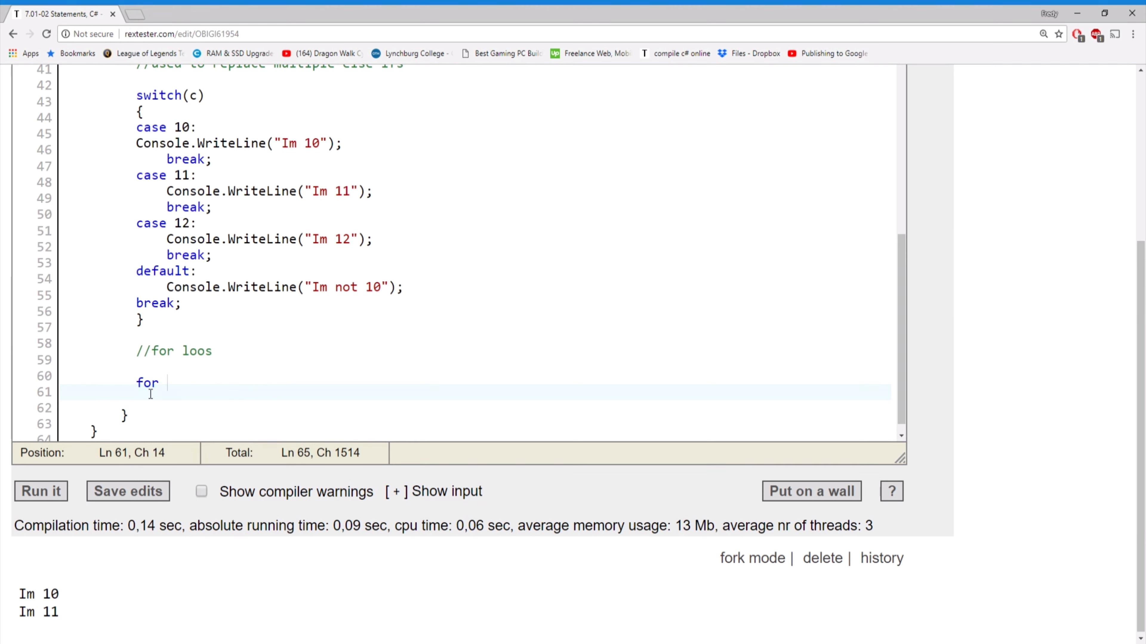
{"action": "type", "text": "(int i = 0"}
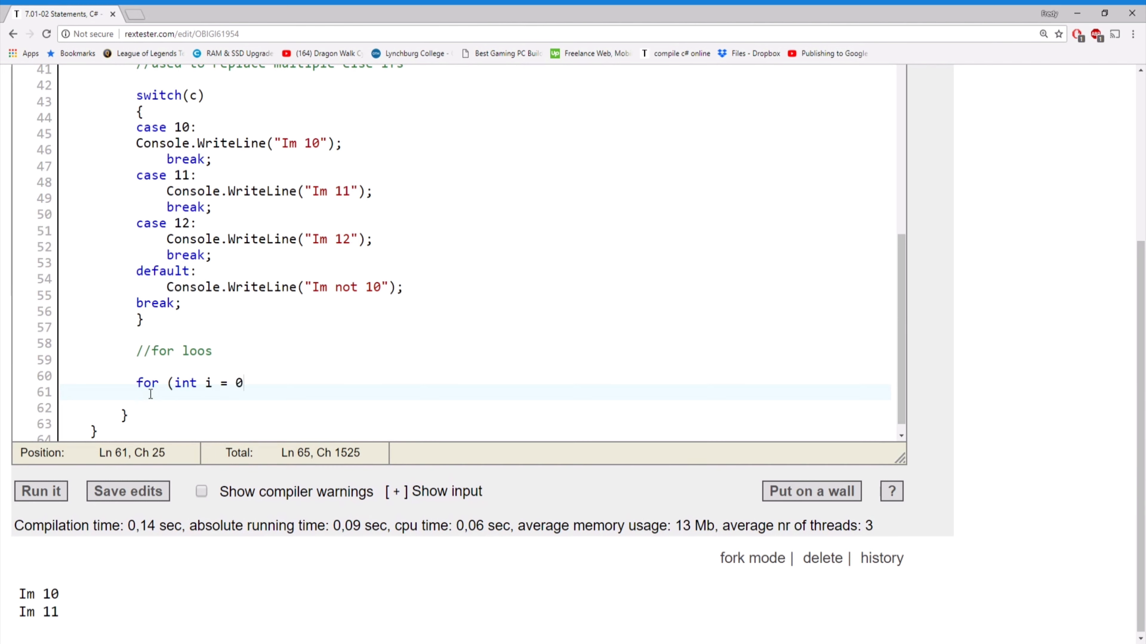
{"action": "type", "text": ";"}
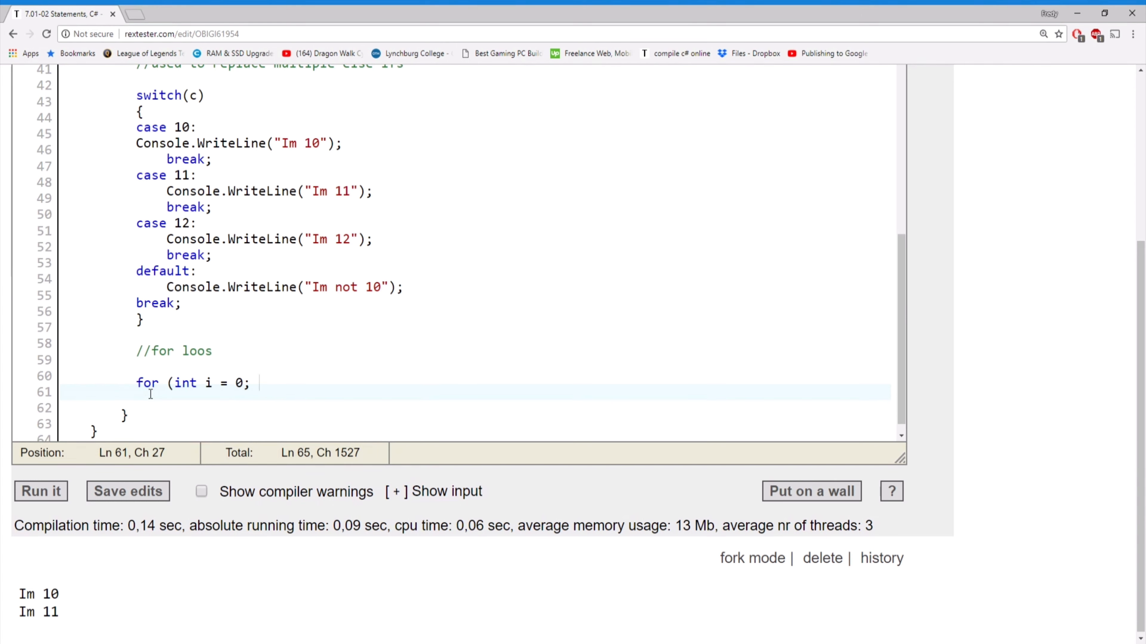
{"action": "type", "text": "i < 10;"}
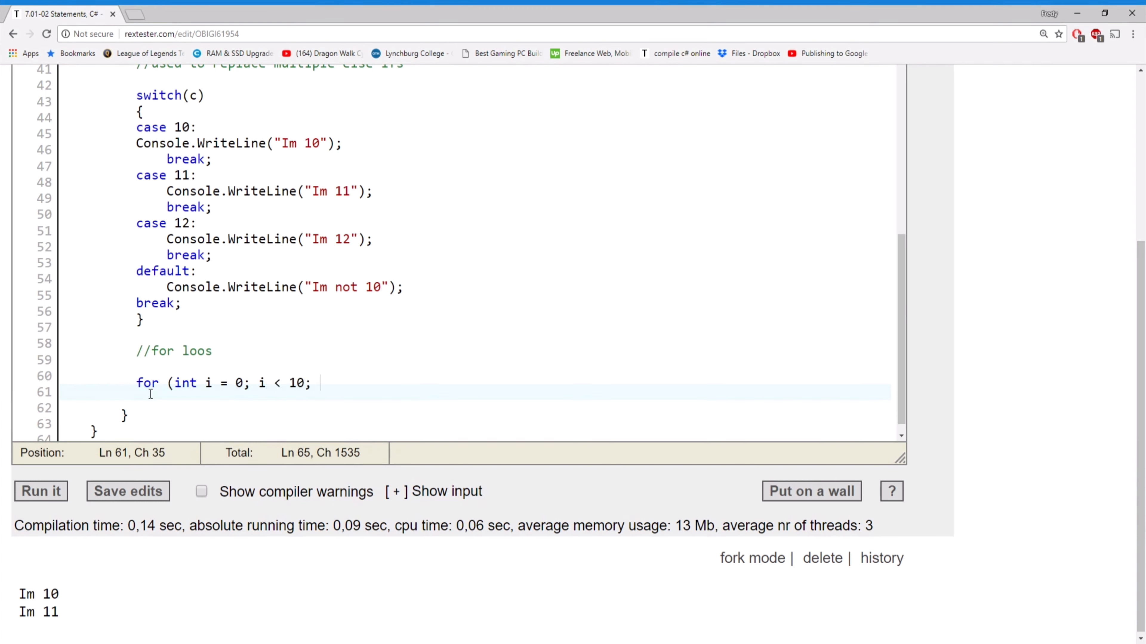
{"action": "type", "text": "i++)"}
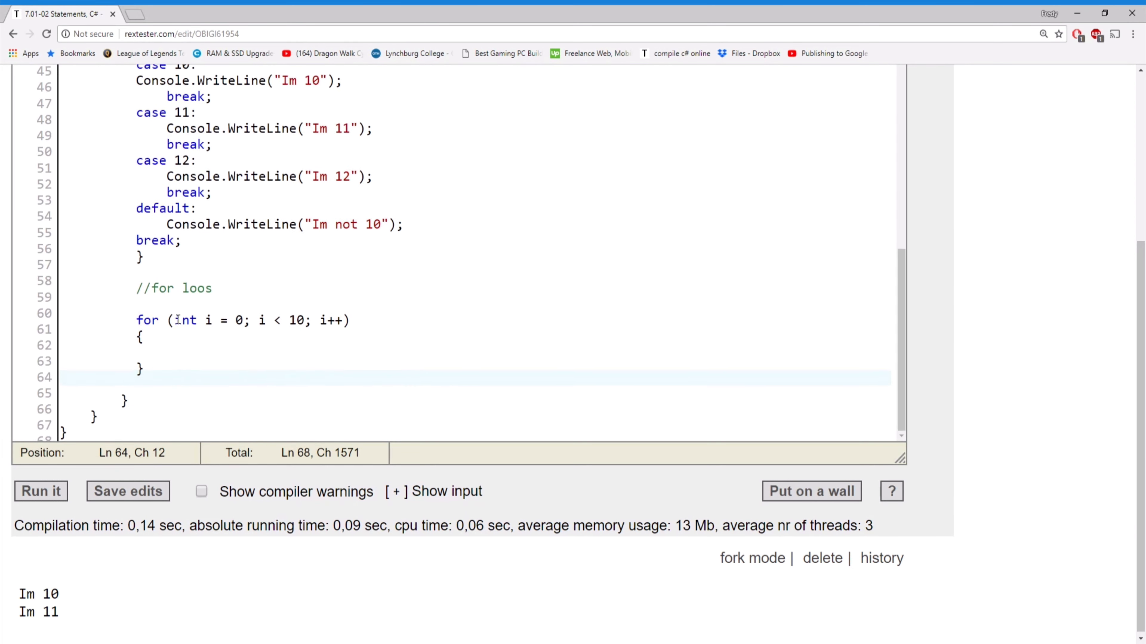
{"action": "left_click", "coordinate": [173, 303]}
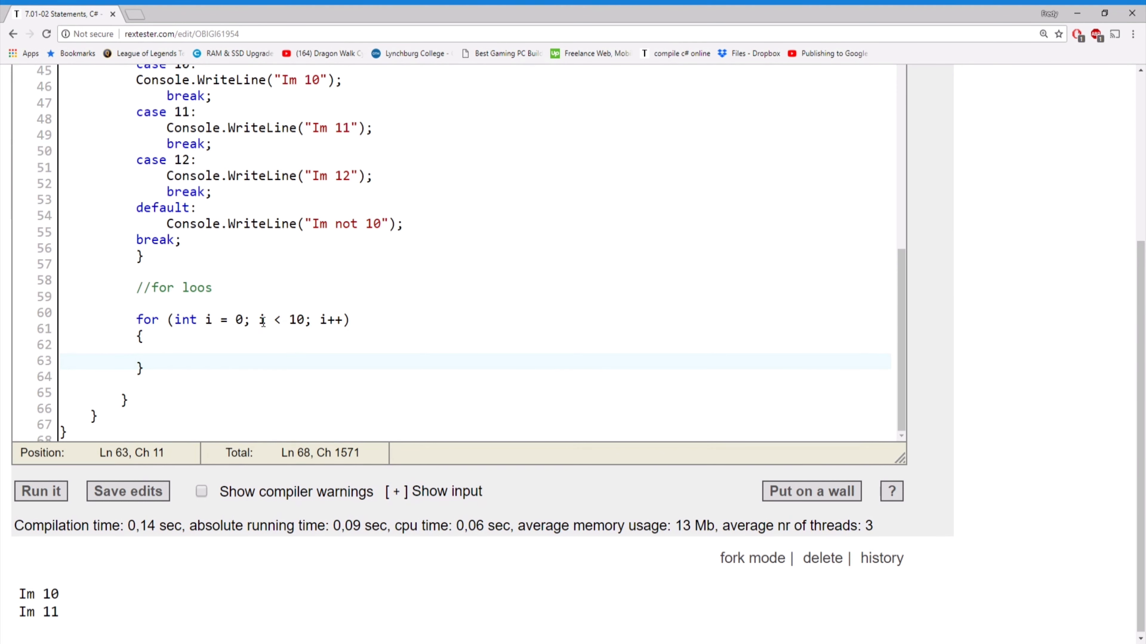
{"action": "double_click", "coordinate": [261, 320]}
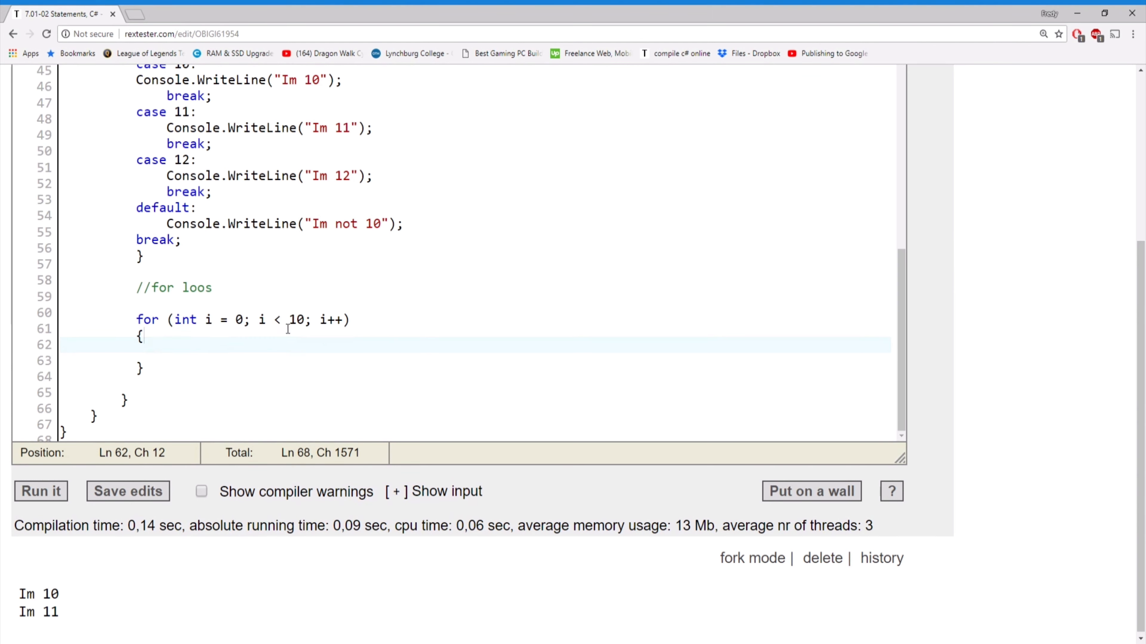
{"action": "left_click_drag", "start_coordinate": [257, 320], "coordinate": [306, 319]}
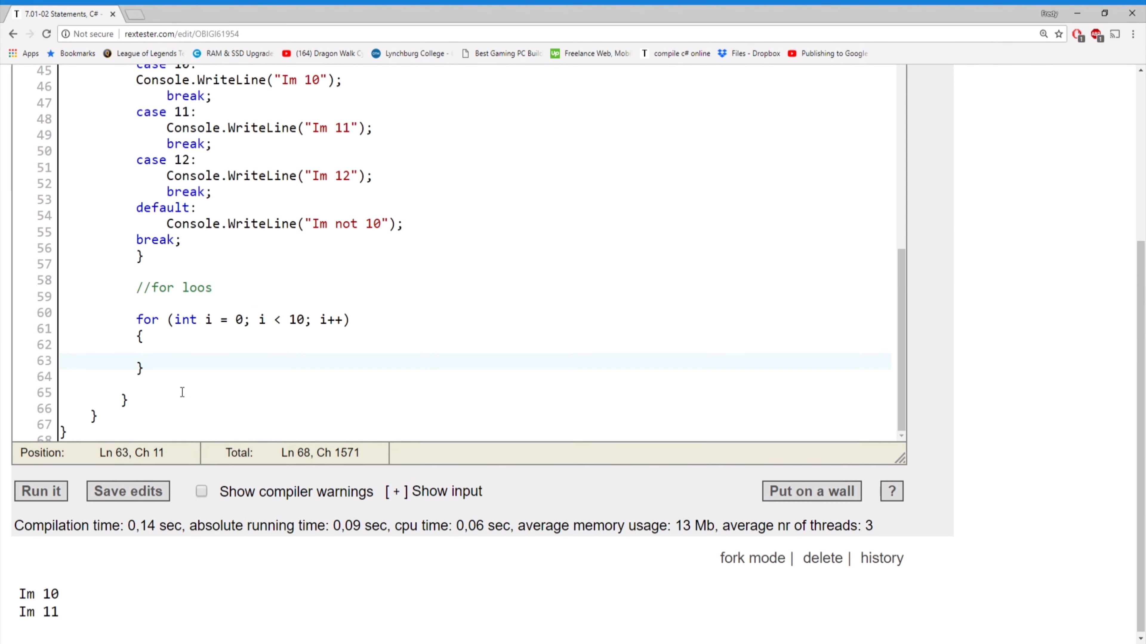
Step: Add Console.WriteLine(i); in the loop body and run it to print 0 through 9
{"action": "type", "text": "Console"}
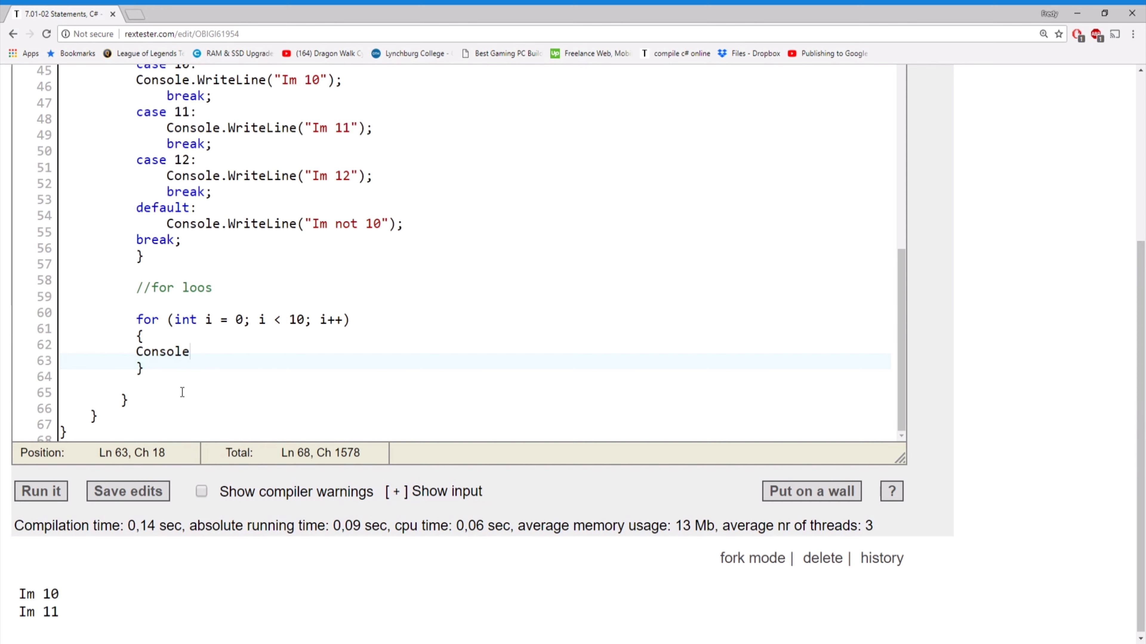
{"action": "type", "text": ".WRo"}
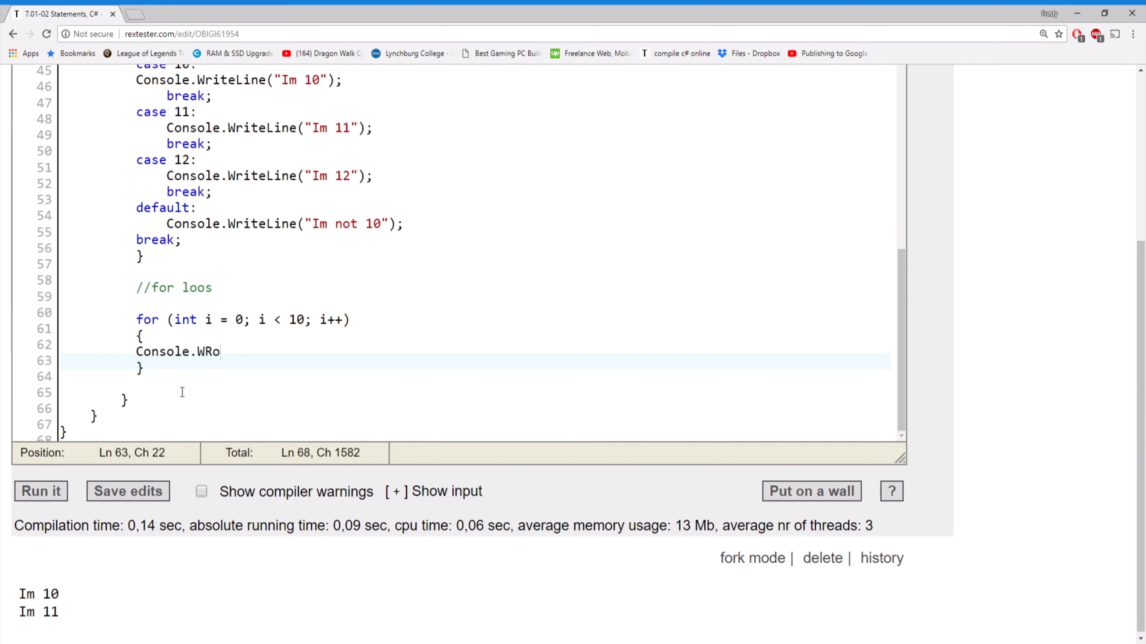
{"action": "type", "text": "iteLine"}
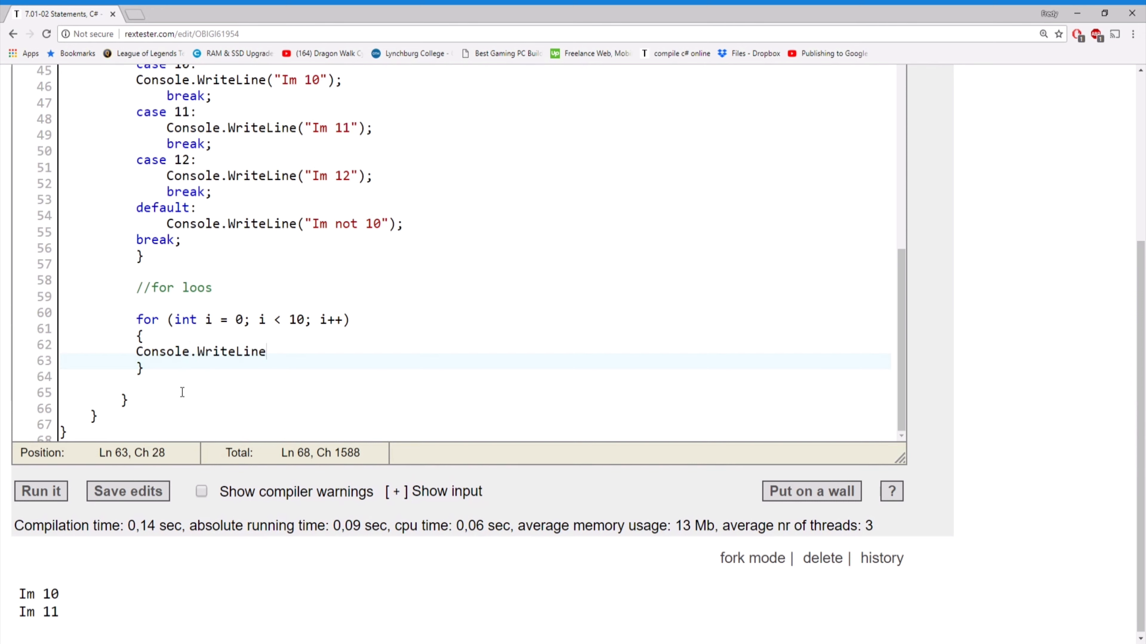
{"action": "type", "text": "("}
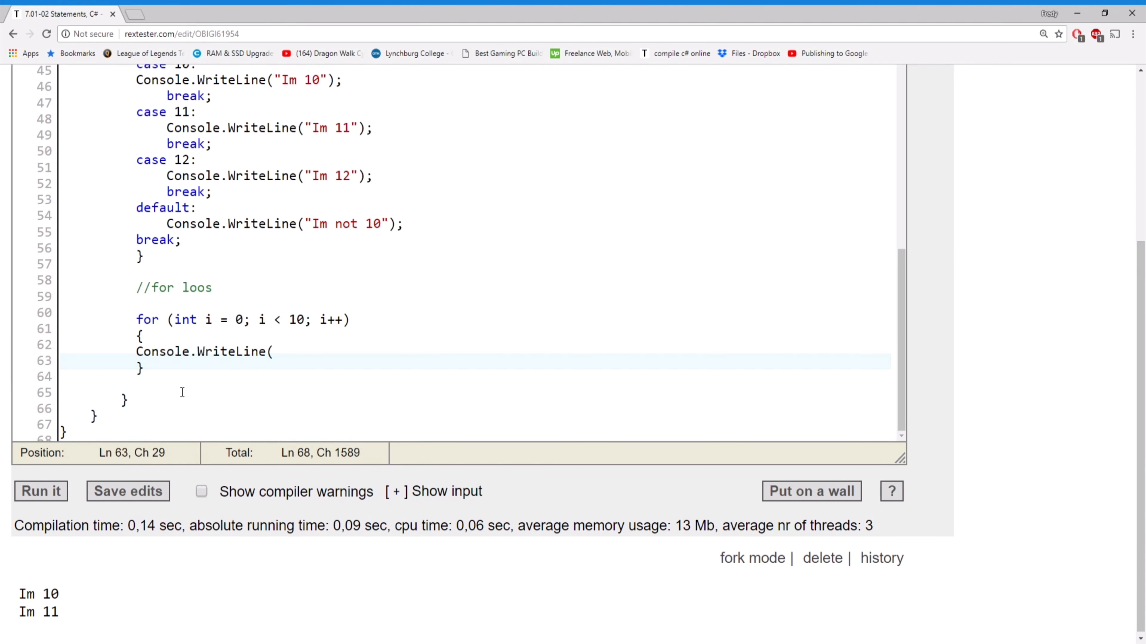
{"action": "type", "text": "i"}
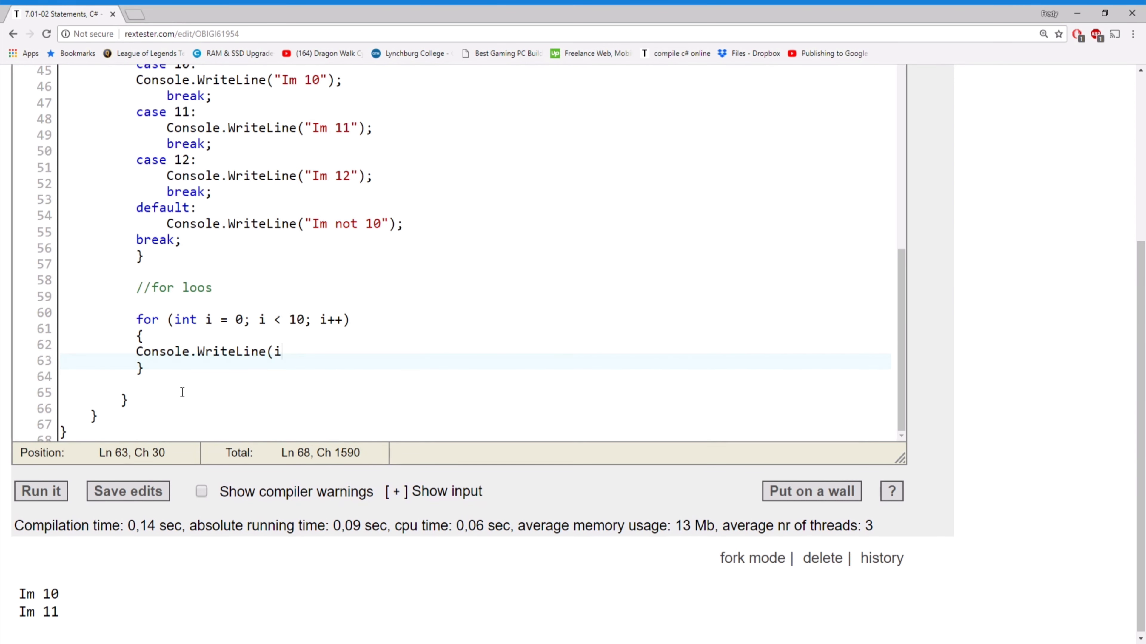
{"action": "type", "text": ");"}
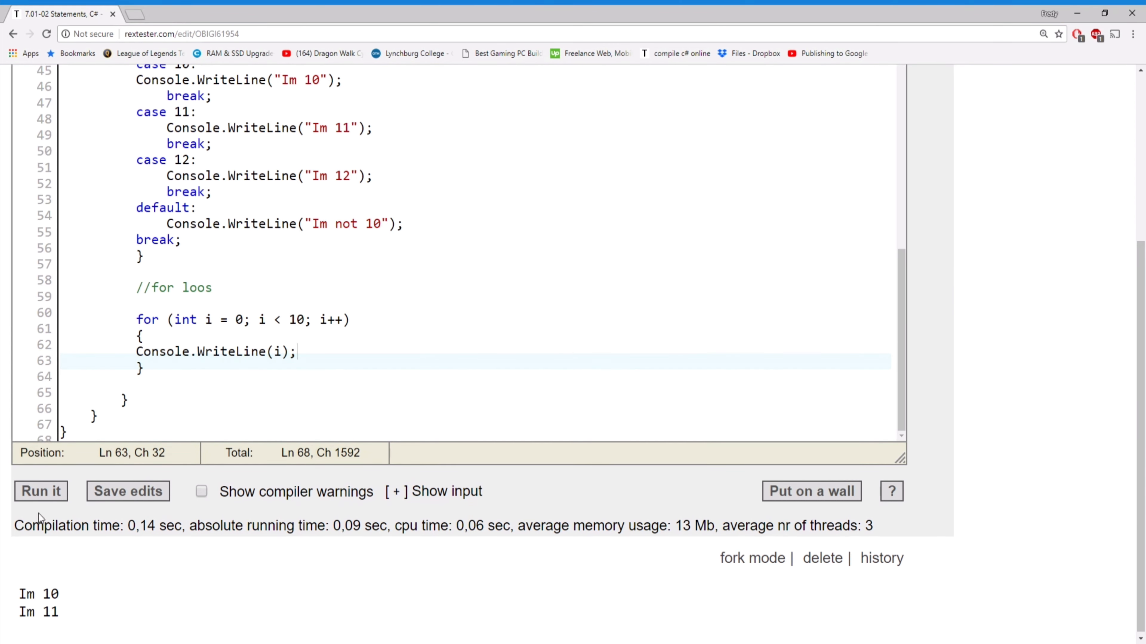
{"action": "left_click", "coordinate": [40, 491]}
{"action": "type", "text": "int"}
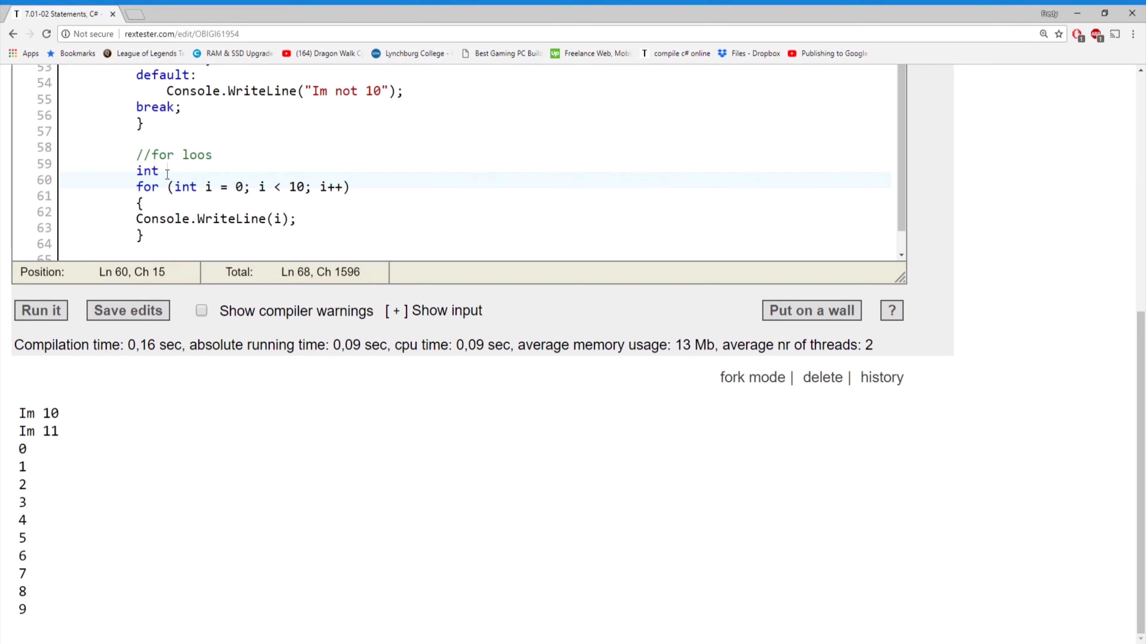
Step: Declare int x = 0, accumulate x += i in the loop and write "The sum is: " + x
{"action": "type", "text": "x = 0;"}
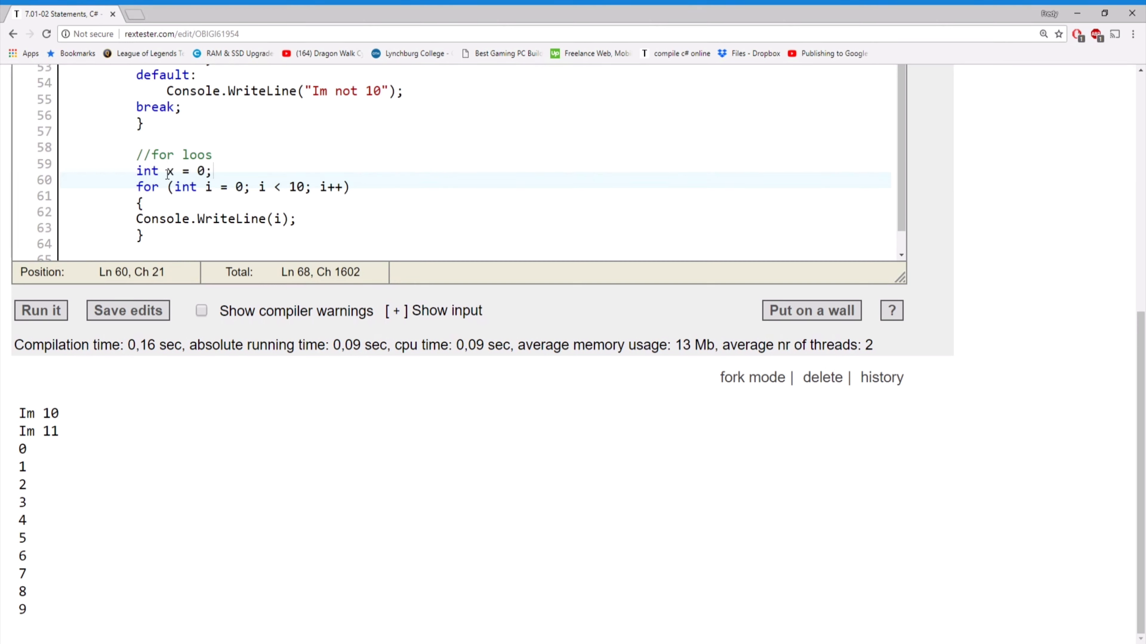
{"action": "type", "text": "int"}
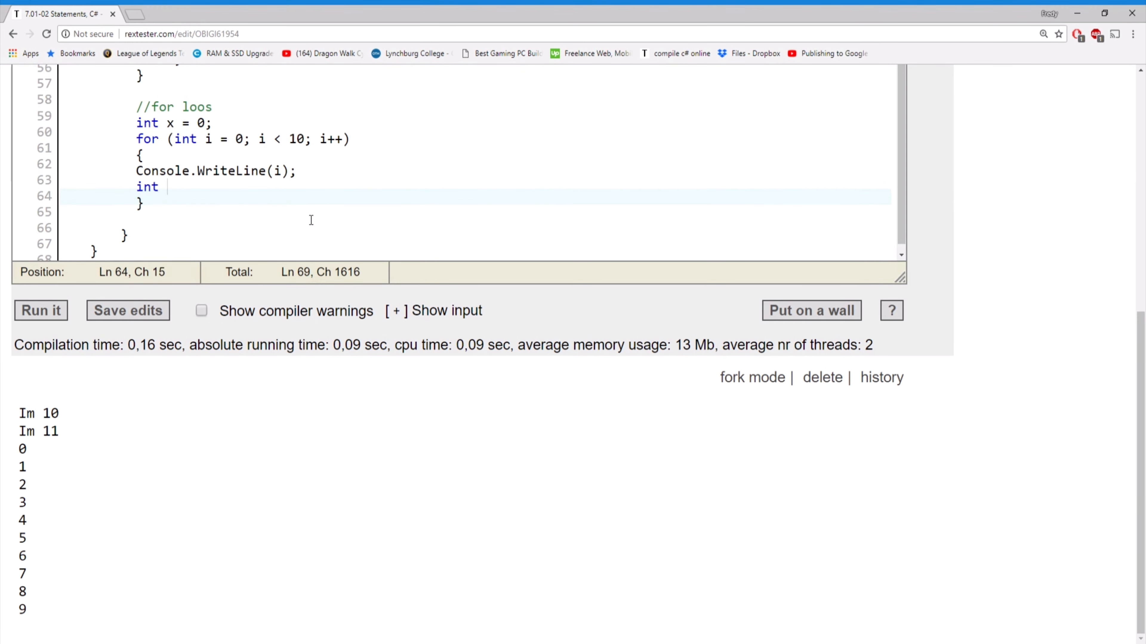
{"action": "type", "text": "X ="}
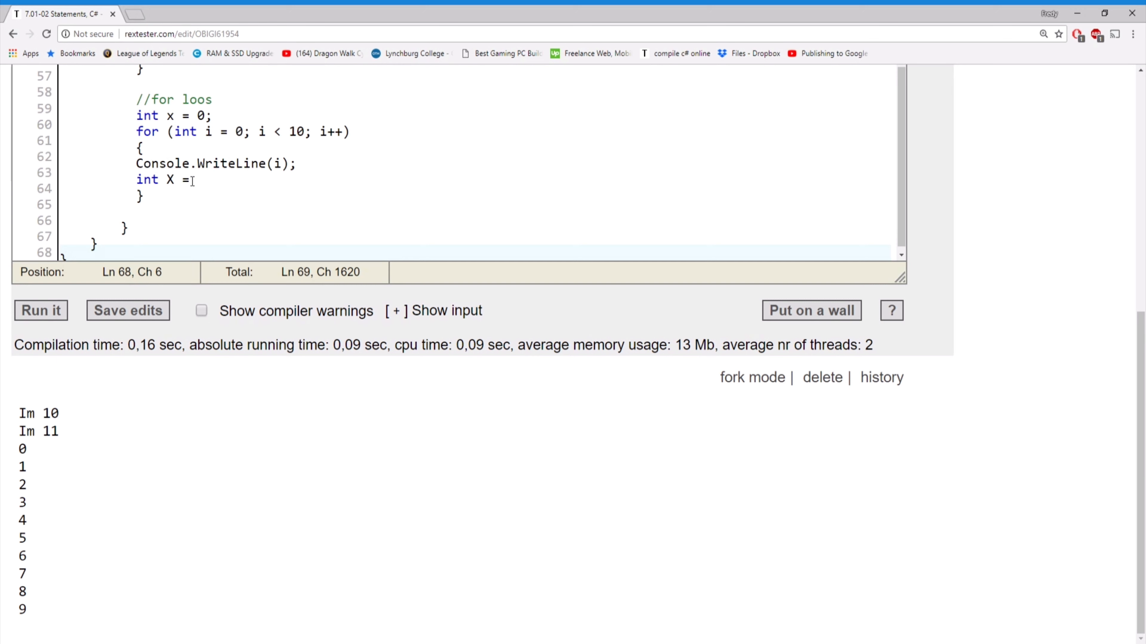
{"action": "key", "text": "Backspace"}
{"action": "type", "text": "x"}
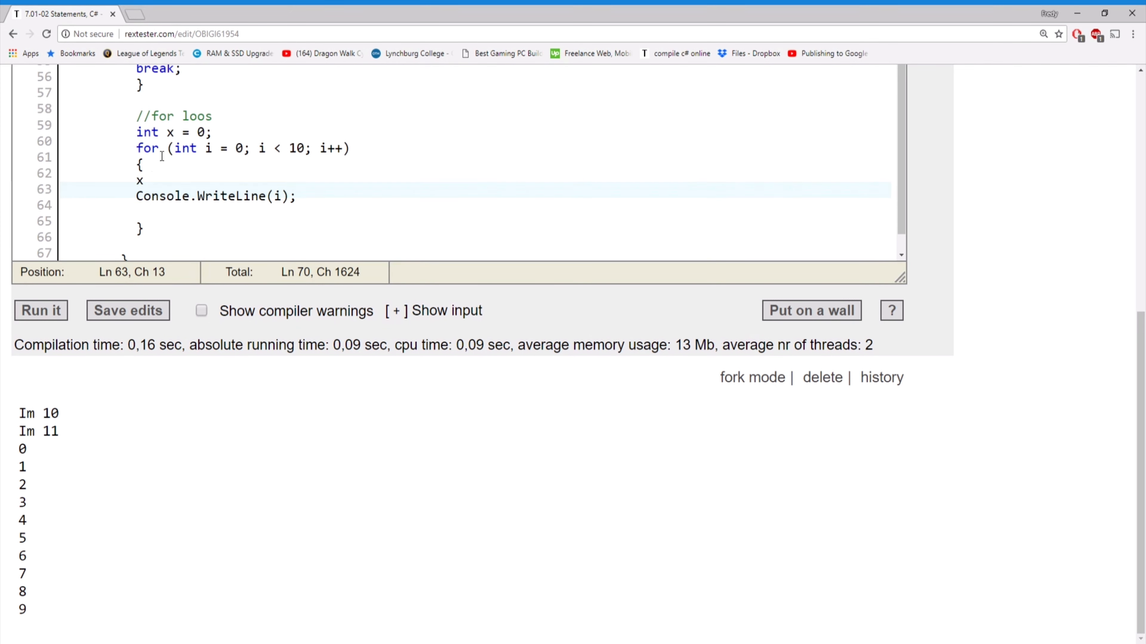
{"action": "type", "text": "+= i;"}
{"action": "type", "text": "Co"}
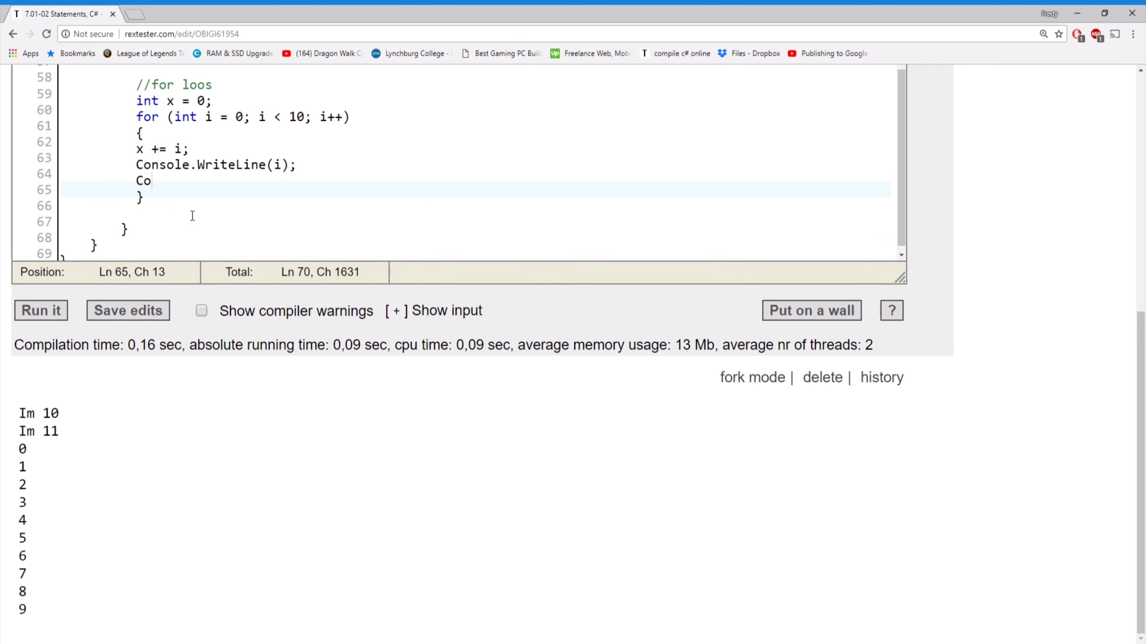
{"action": "type", "text": "nsole.WriteLine(\"The sum is: \" + x);"}
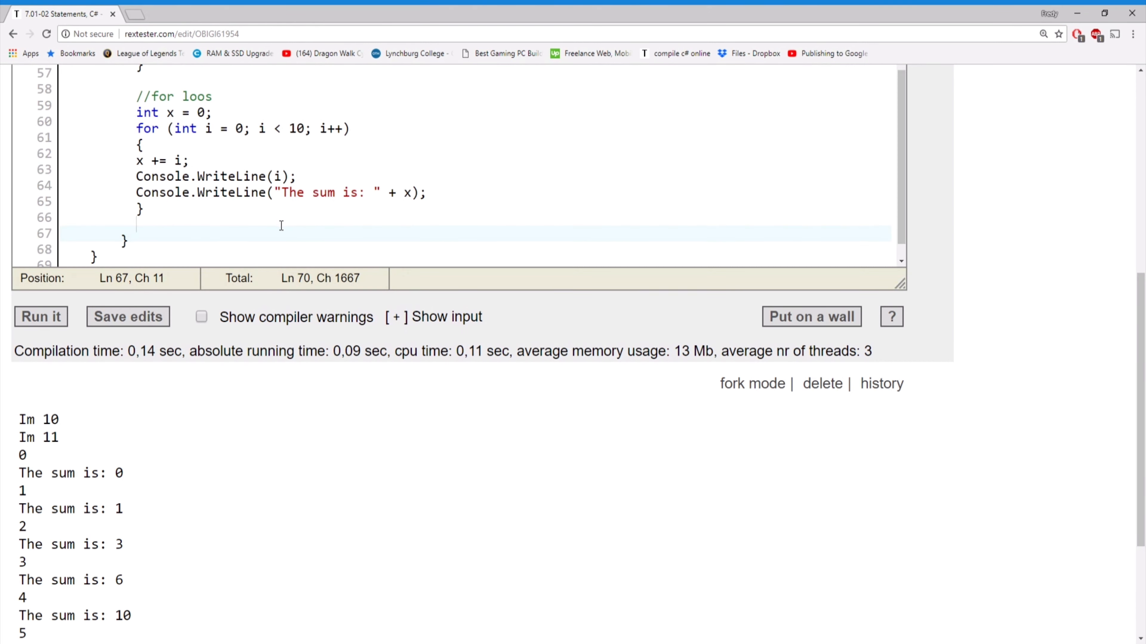
{"action": "mouse_move", "coordinate": [430, 192]}
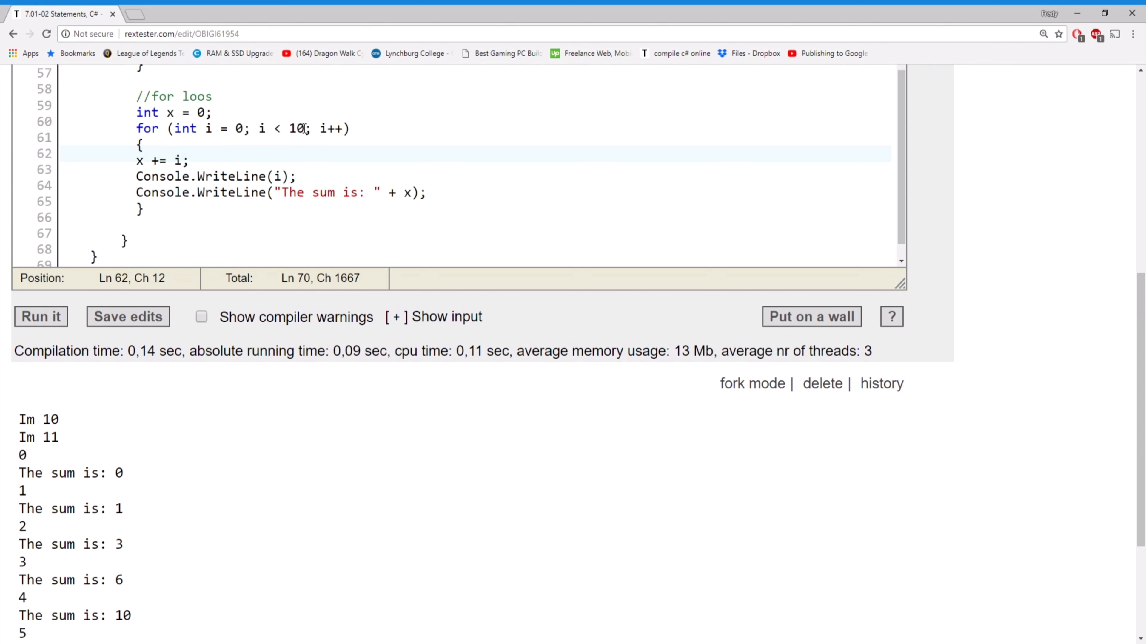
{"action": "left_click_drag", "start_coordinate": [255, 129], "coordinate": [307, 129]}
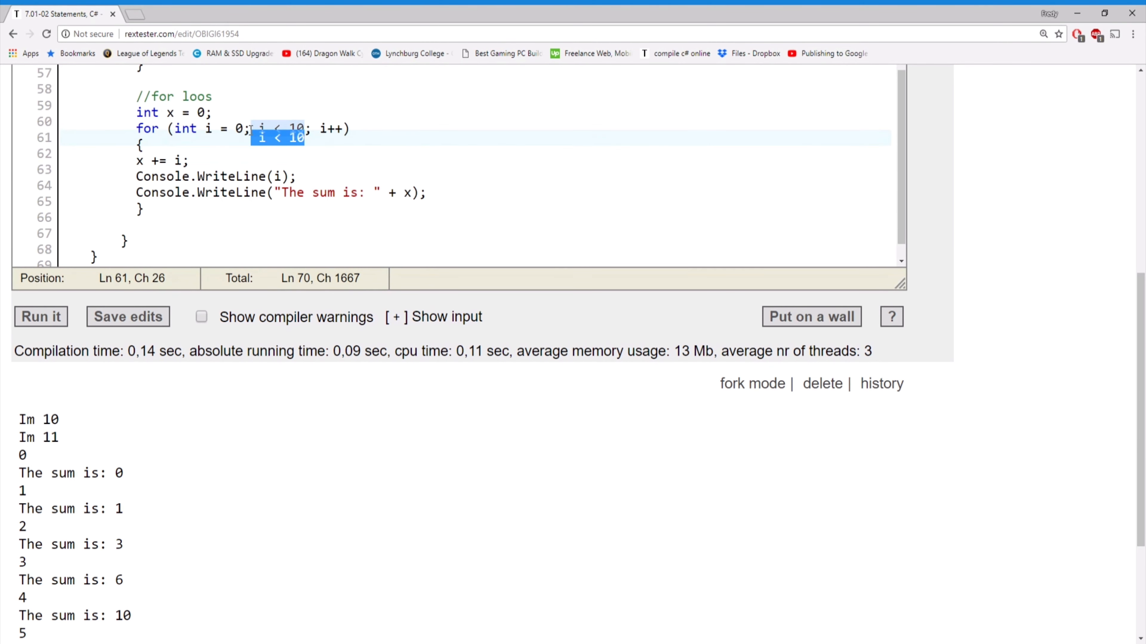
{"action": "mouse_move", "coordinate": [326, 169]}
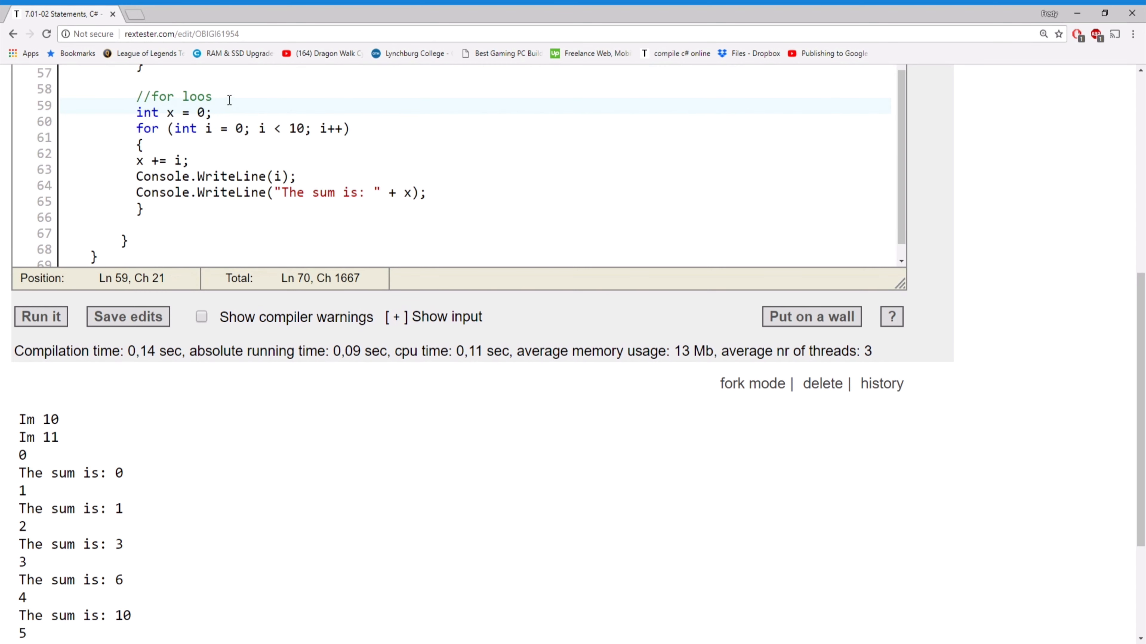
Step: Correct the comment to //for loops and add //AVOID infinite Loops beneath it
{"action": "type", "text": "p"}
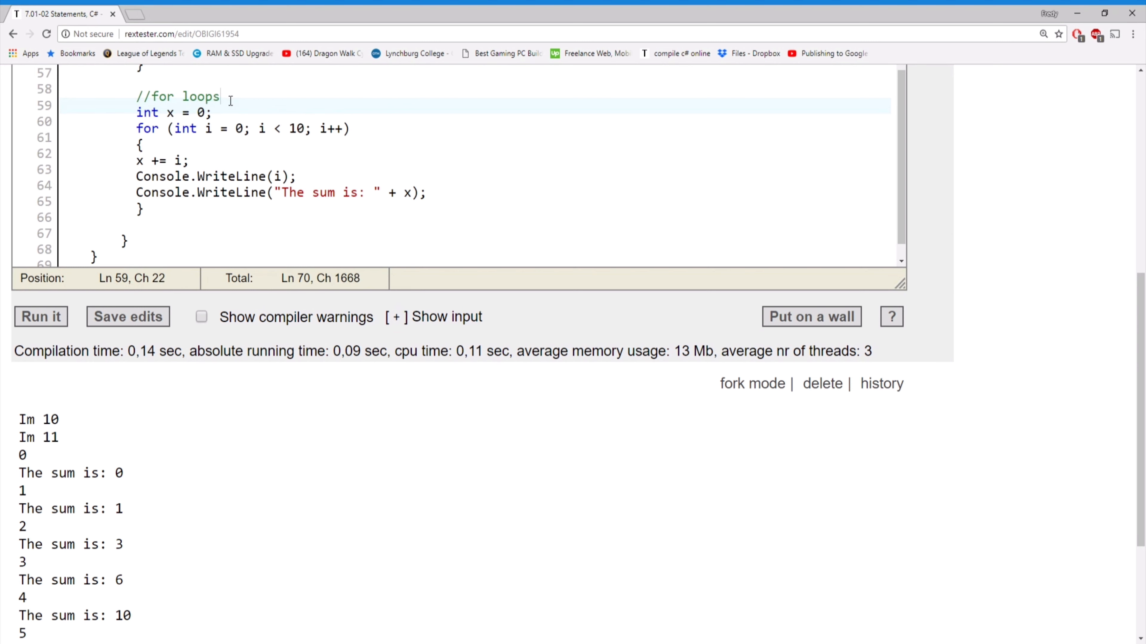
{"action": "type", "text": "//VOID"}
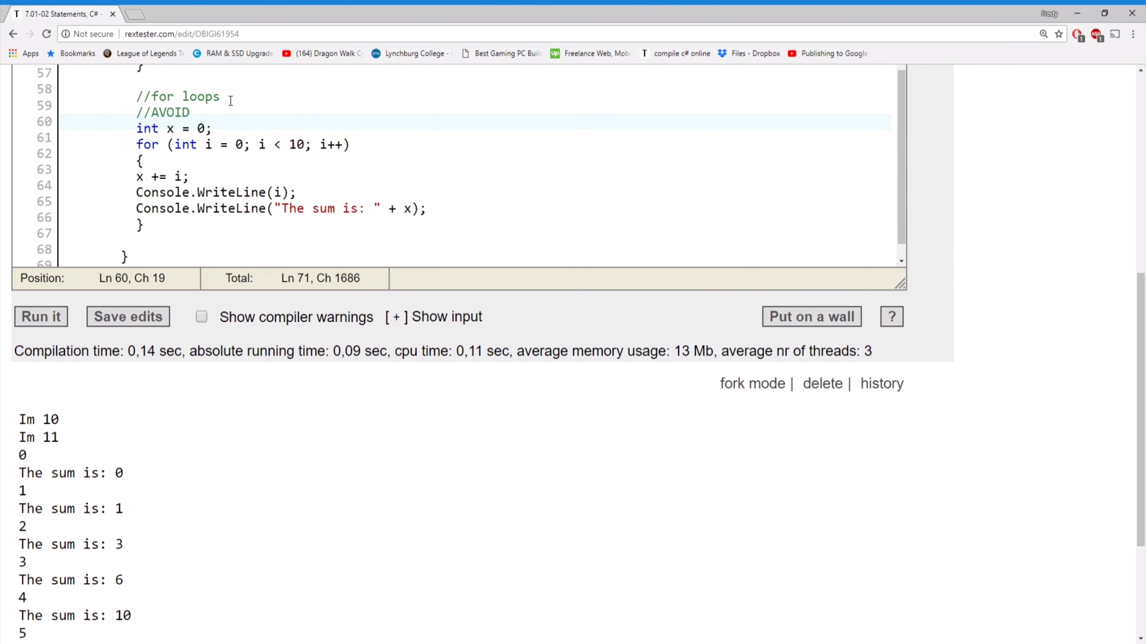
{"action": "type", "text": "infinite Loops"}
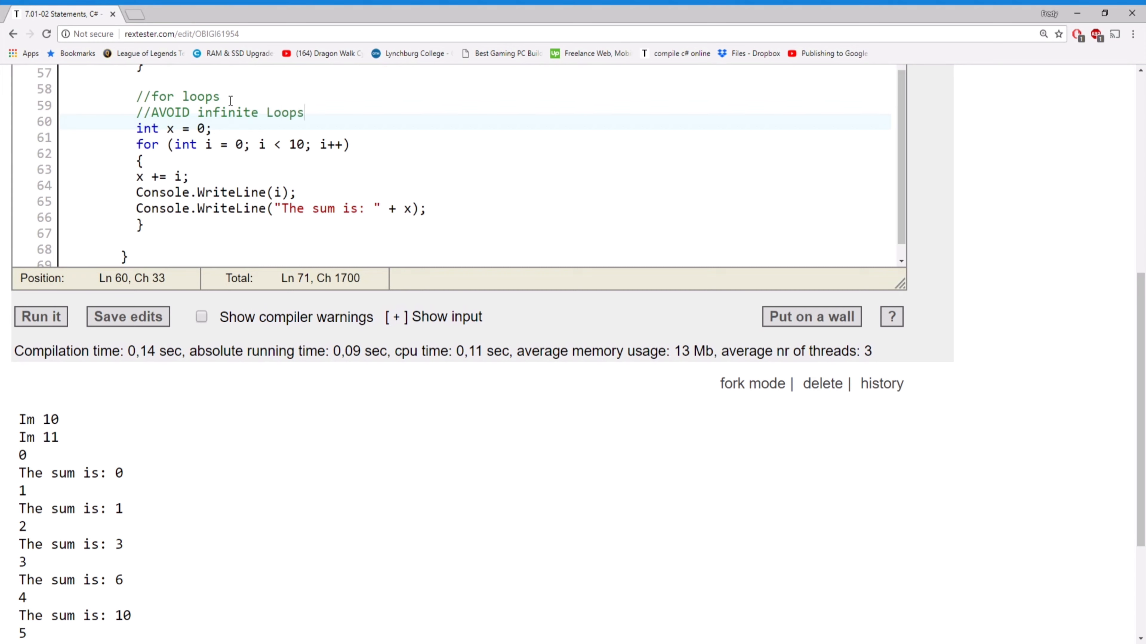
{"action": "mouse_move", "coordinate": [42, 451]}
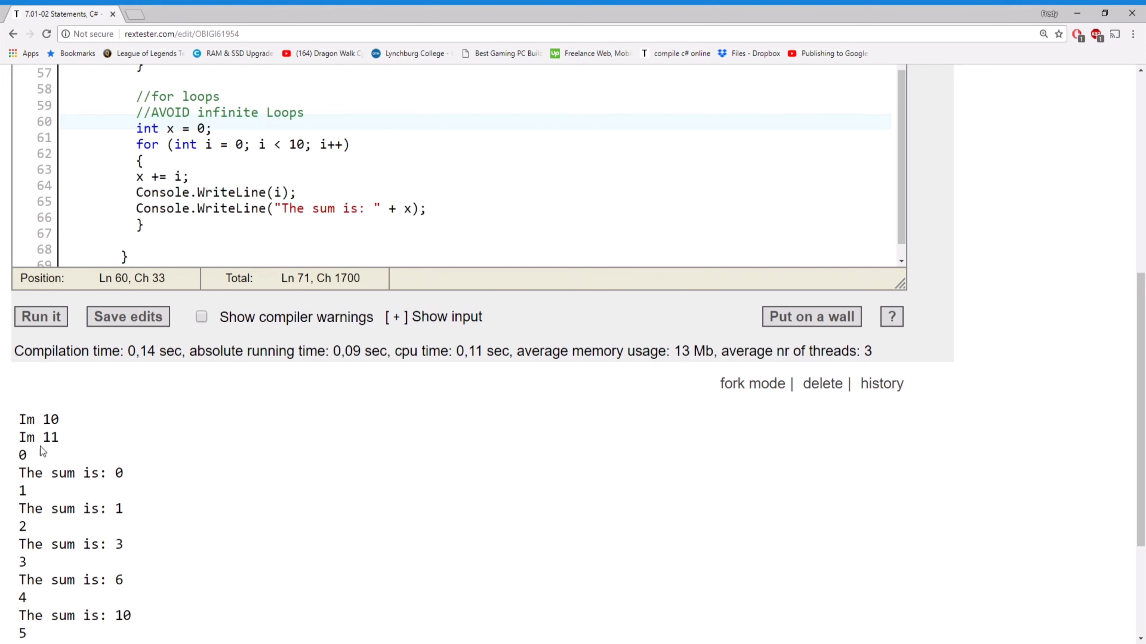